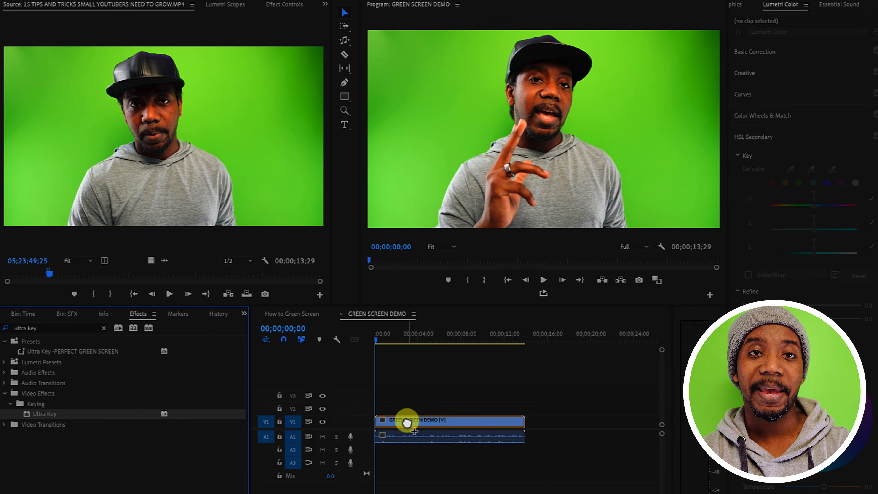
Step: Show the green screen clip's Ultra Key settings in Effect Controls
left_click(284, 5)
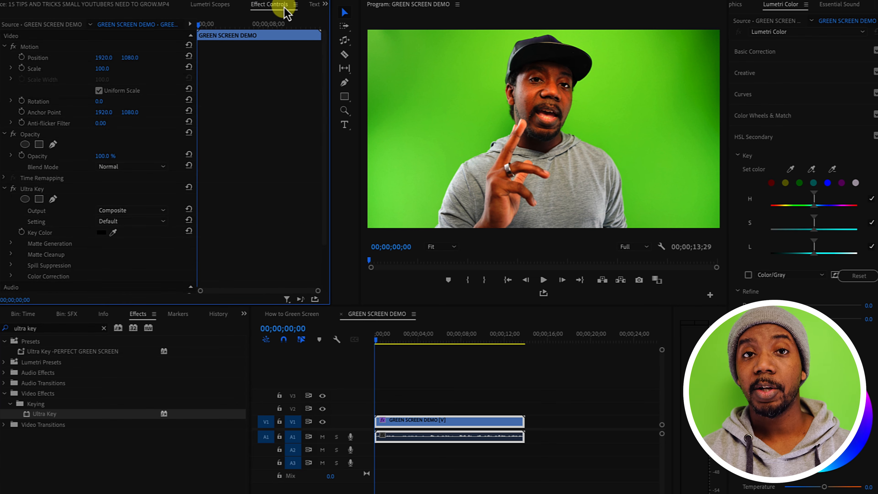
Step: Sample the green backdrop in the Program Monitor as the Ultra Key key colour
left_click(115, 232)
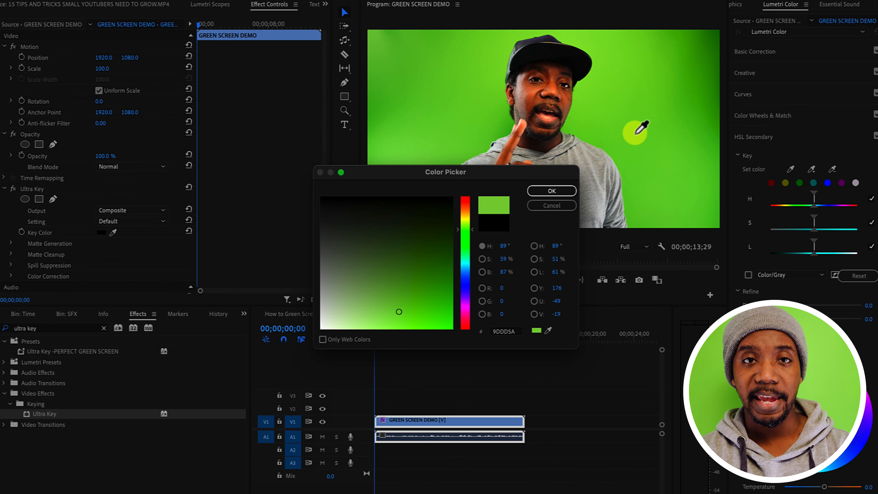
left_click(551, 190)
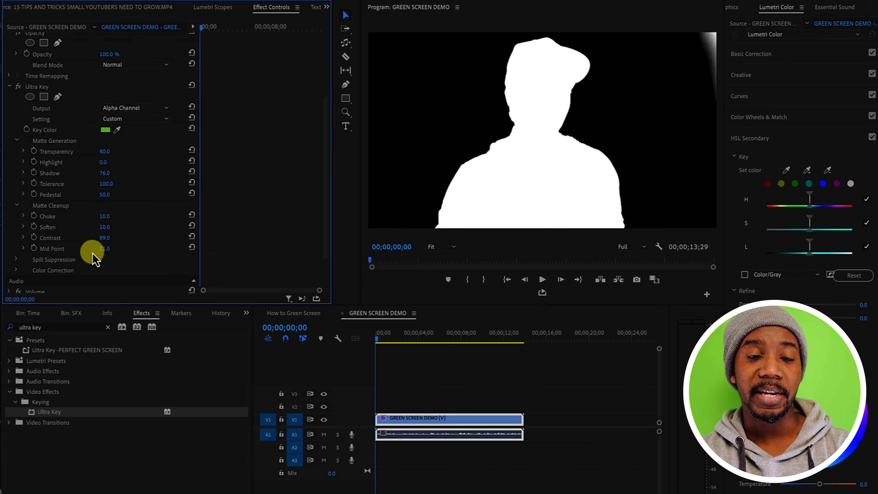
Step: Expand Spill Suppression and return Output to Composite so the presenter sits over black
left_click(16, 259)
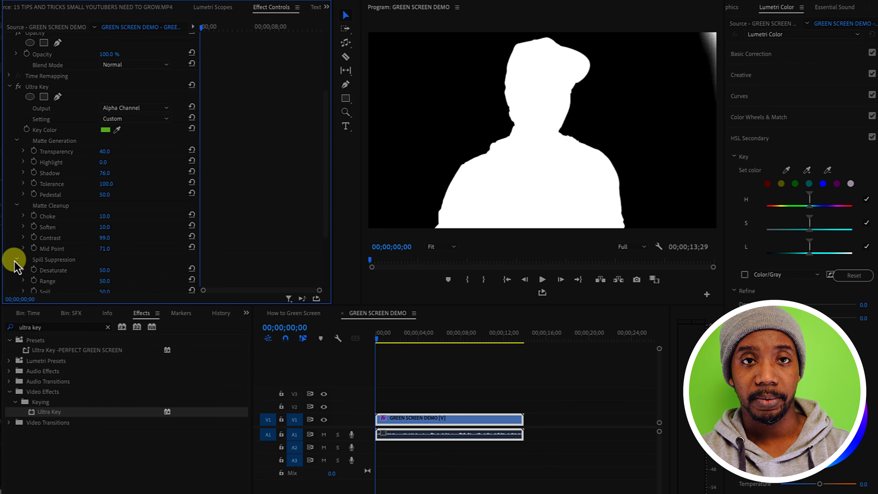
left_click(135, 107)
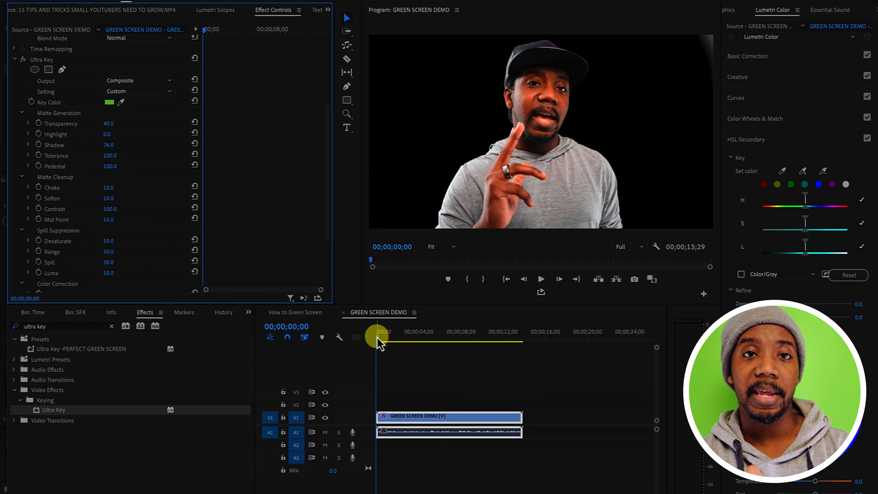